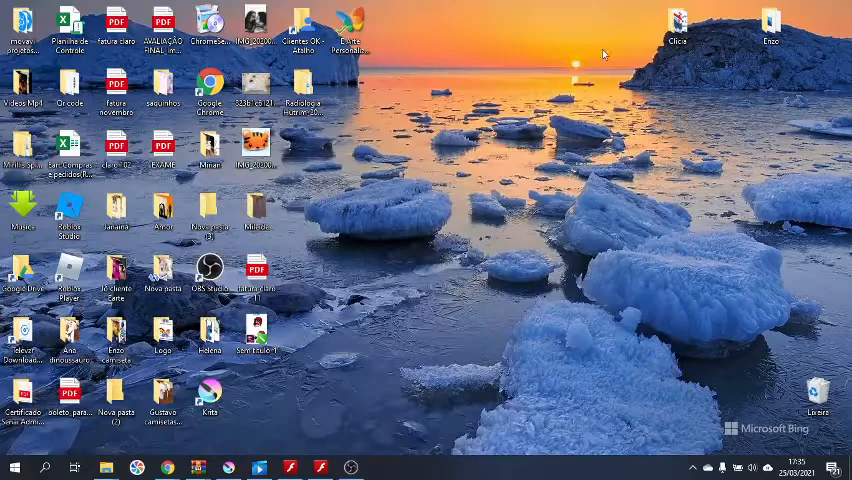
Launch Google Chrome from the desktop to reach YouTube and search 'friday night funkin'.
left_click(320, 468)
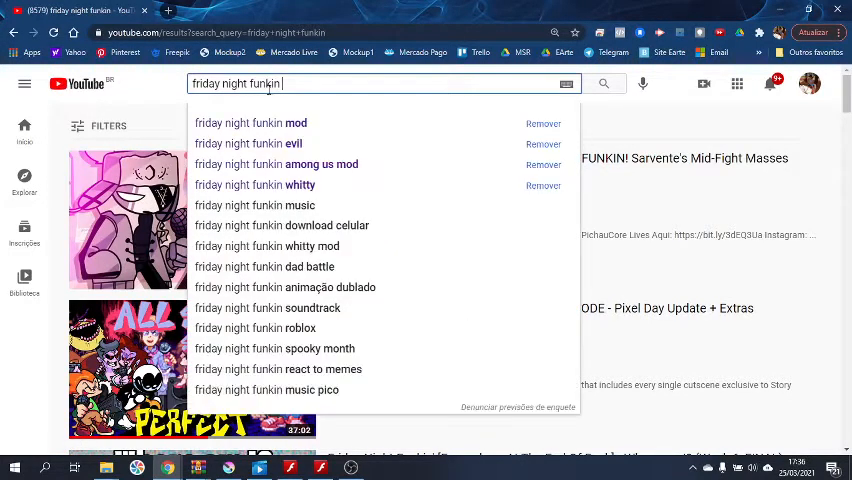
Refine the search toward 'friday night funkin week 6' and focus the Flash Player game window.
type("wee")
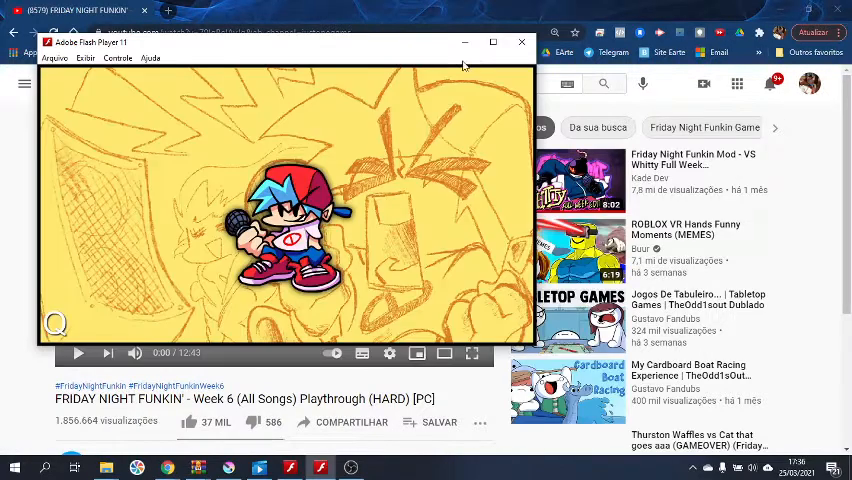
left_click(520, 42)
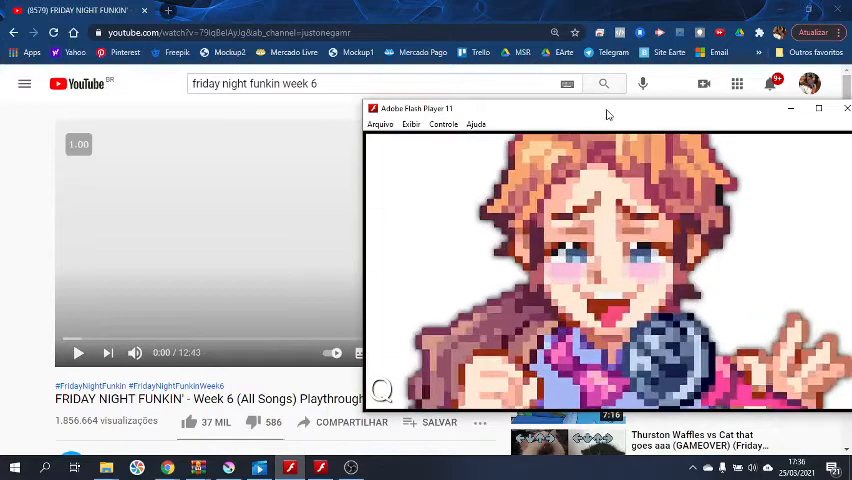
Bring up the SENPAI.zip archive in WinRAR, listing SENPAI.exe.
left_click(848, 108)
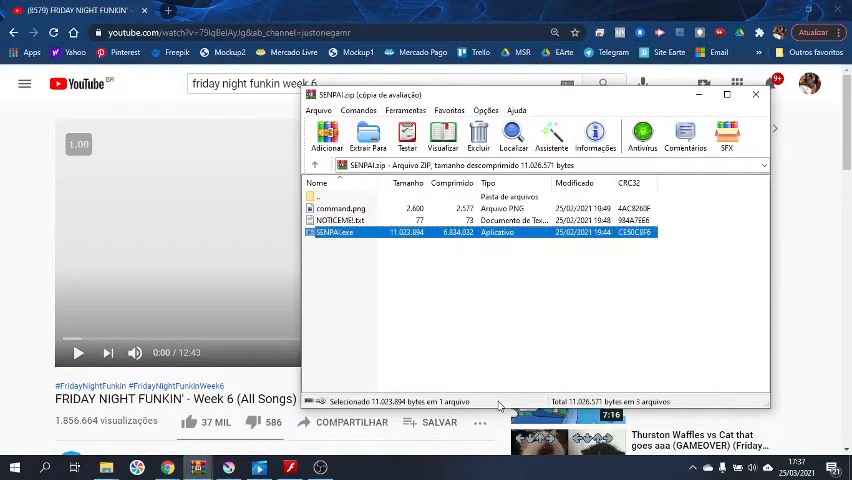
left_click(756, 94)
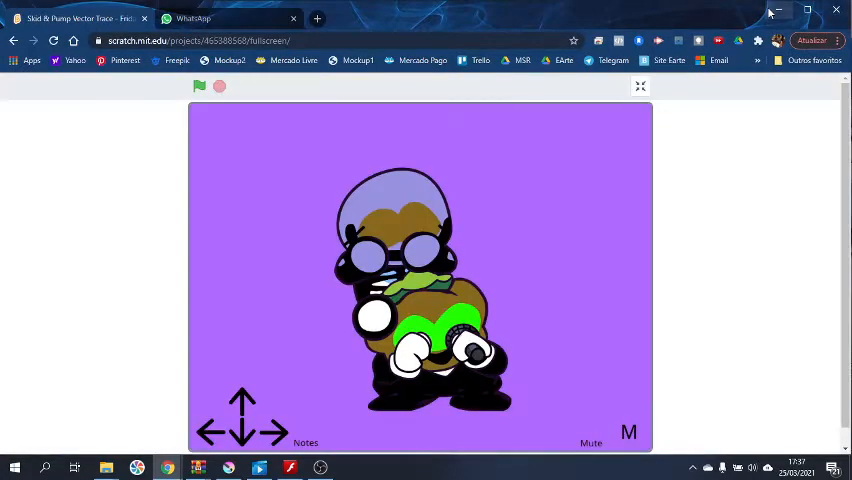
mouse_move(776, 12)
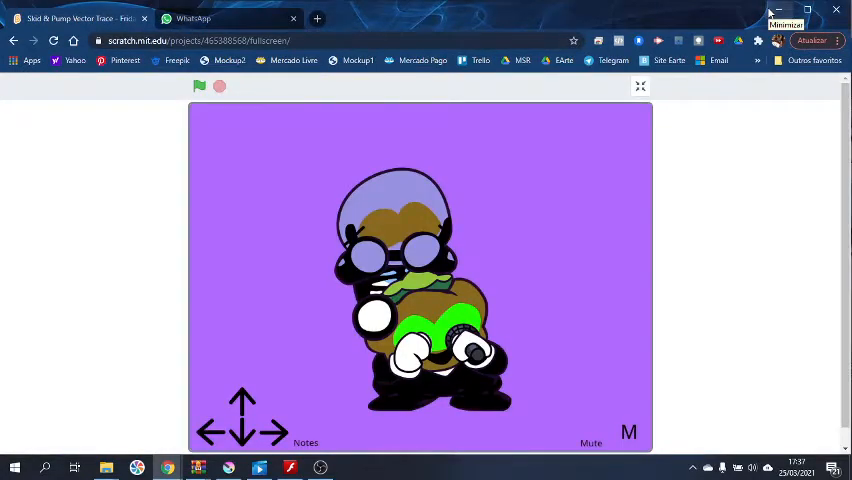
Minimize the Scratch browser page and the Flash Player window to leave the bare desktop.
left_click(786, 18)
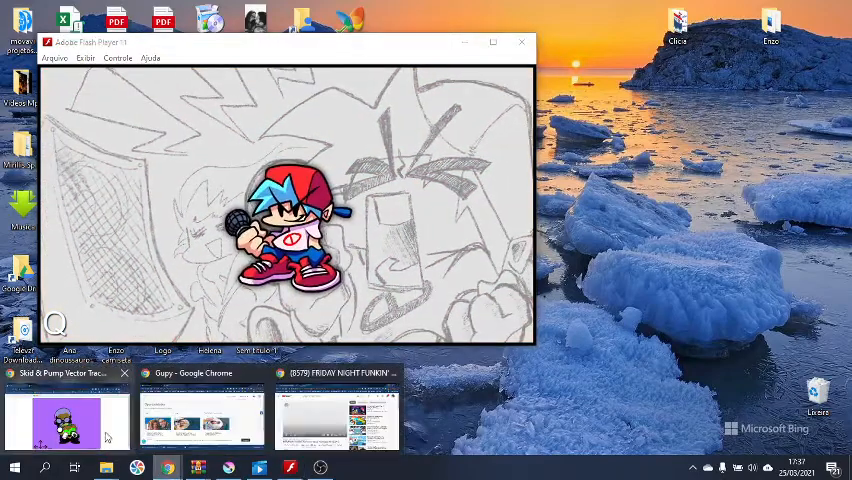
left_click(520, 40)
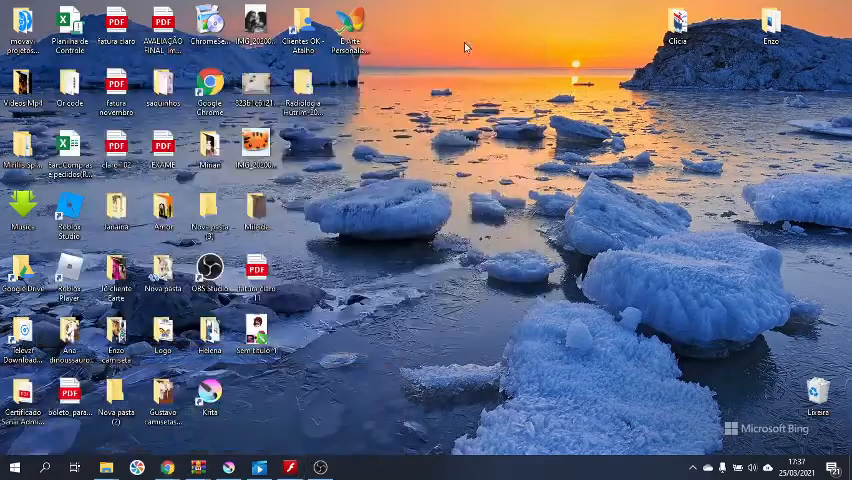